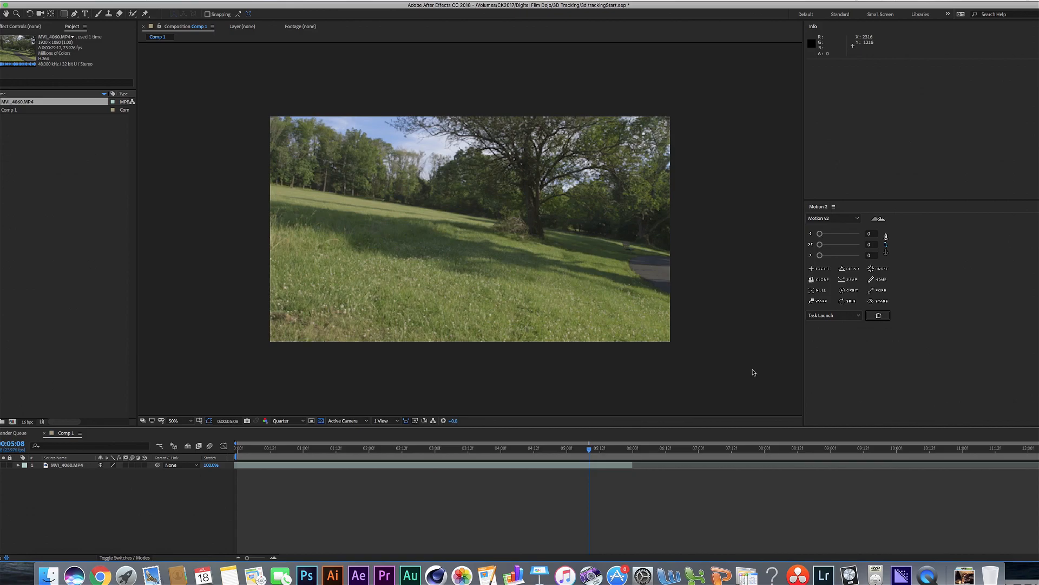
mouse_move(730, 374)
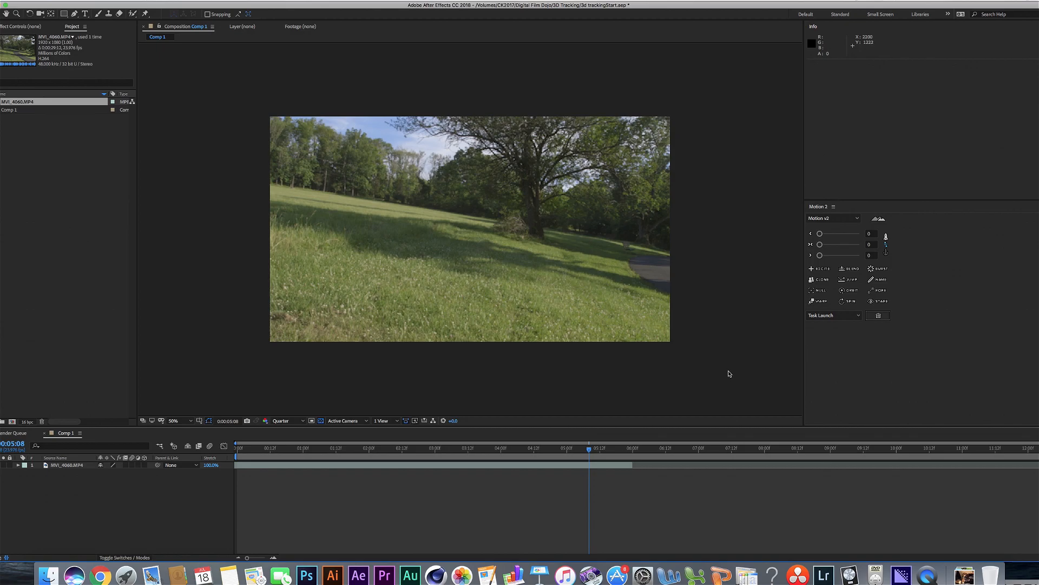